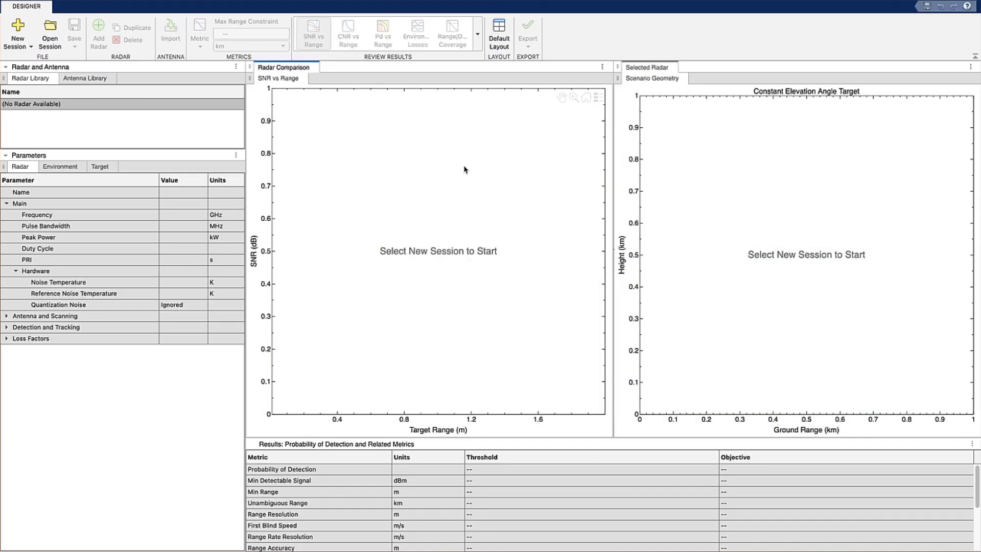
Step: Start a new Airborne Radar session from the New Session choices
{"action": "left_click", "coordinate": [17, 32]}
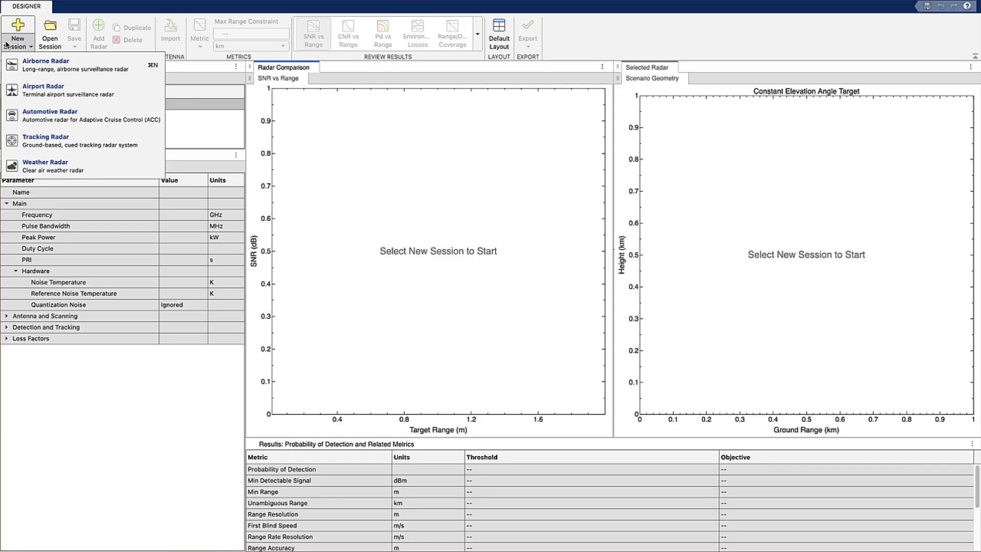
{"action": "left_click", "coordinate": [46, 60]}
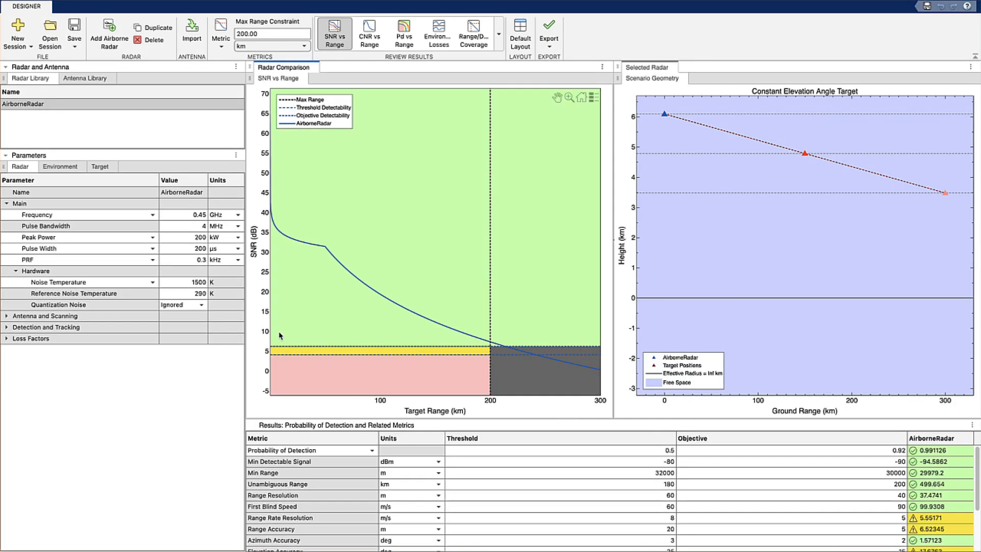
{"action": "mouse_move", "coordinate": [7, 207]}
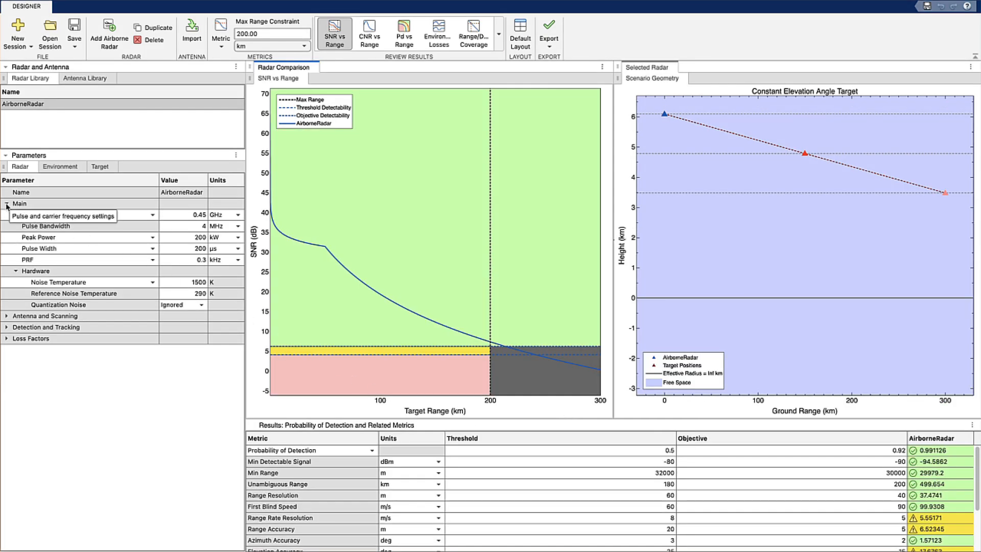
Step: Collapse the Main parameters and add a Pd vs Range plot from Review Results
{"action": "left_click", "coordinate": [7, 204]}
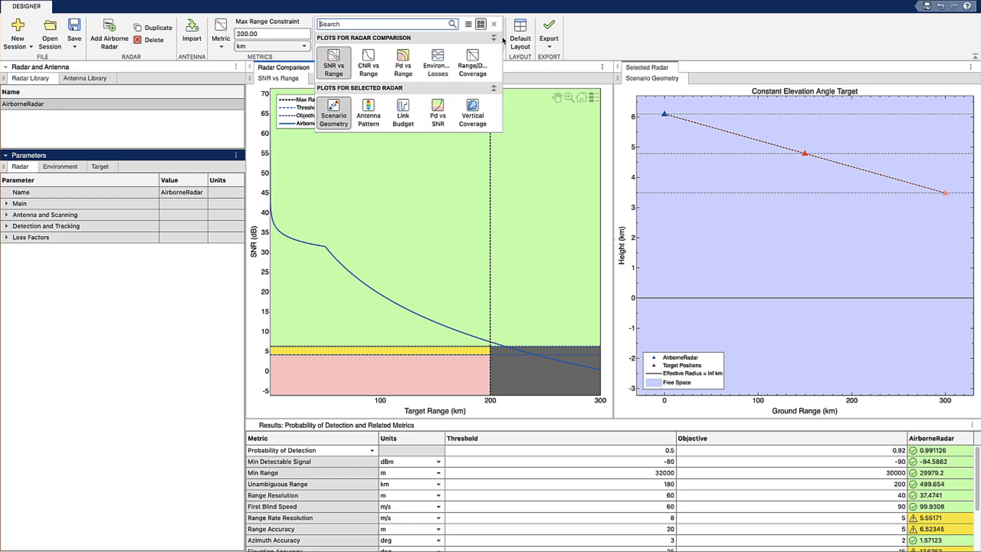
{"action": "mouse_move", "coordinate": [402, 62]}
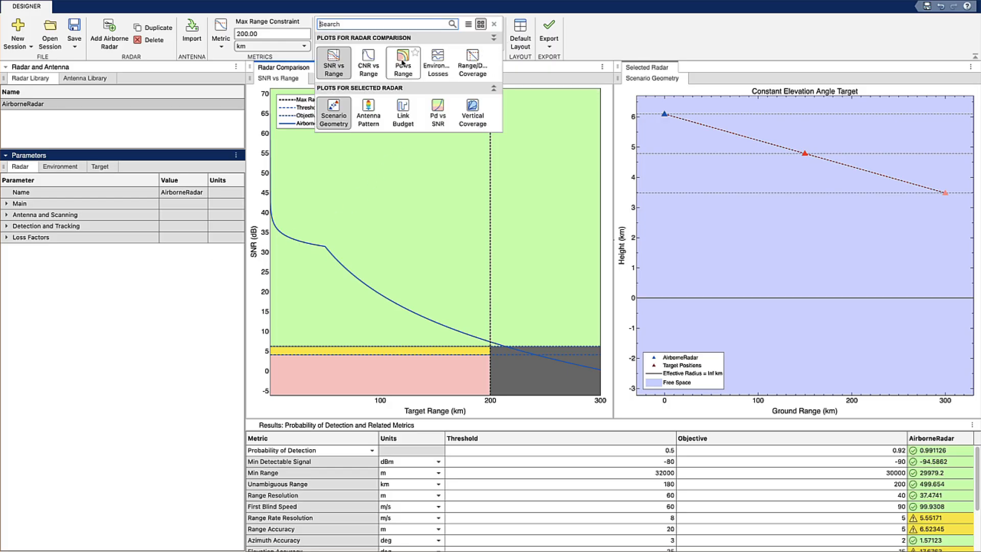
{"action": "left_click", "coordinate": [403, 60]}
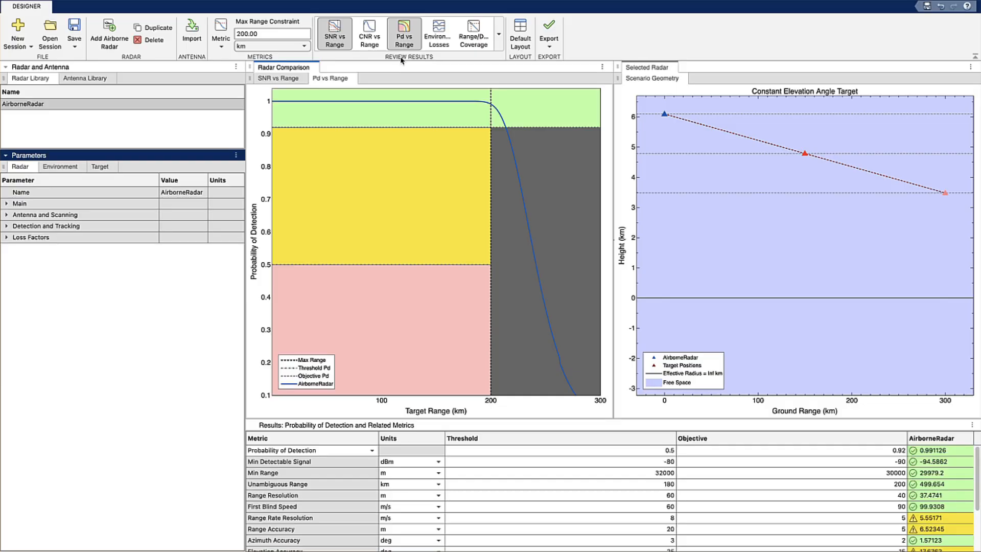
Step: Show the Export choices for MATLAB scripts and a metrics report
{"action": "left_click", "coordinate": [549, 30]}
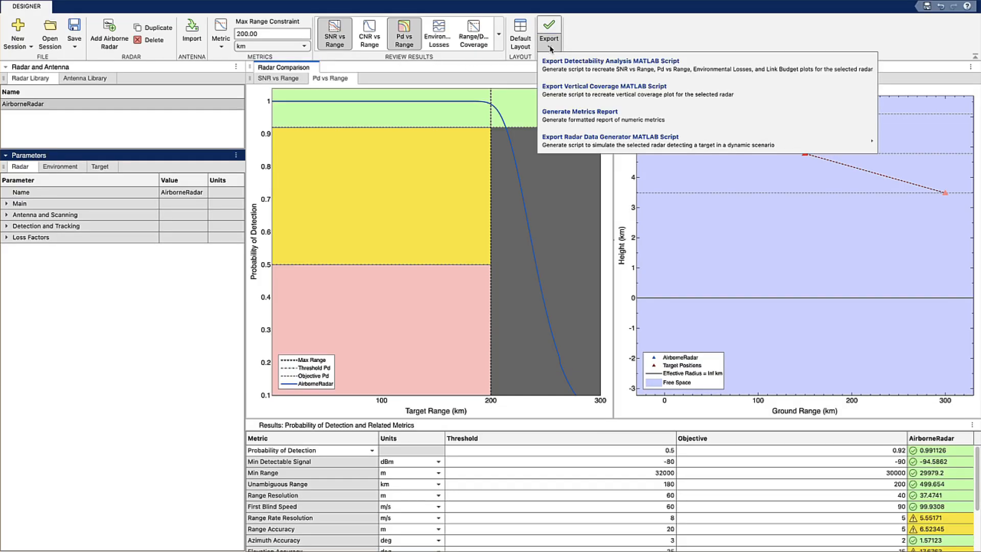
{"action": "mouse_move", "coordinate": [610, 66]}
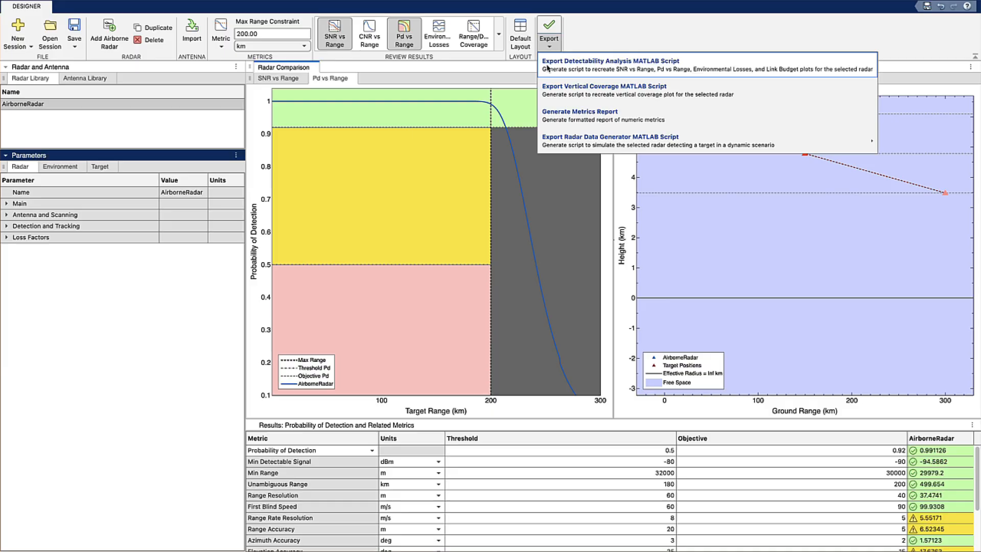
{"action": "mouse_move", "coordinate": [557, 90]}
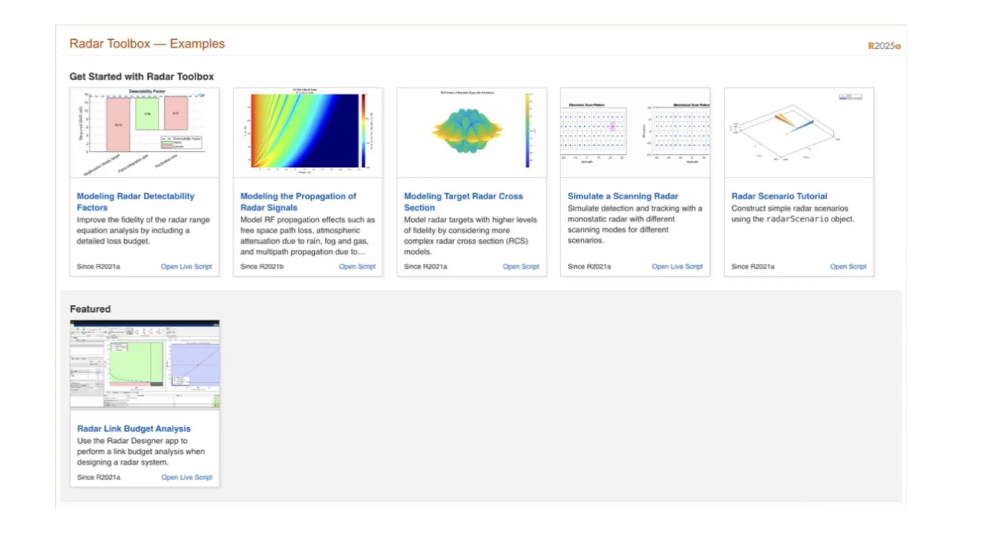
{"action": "type", "text": "radarDesigner"}
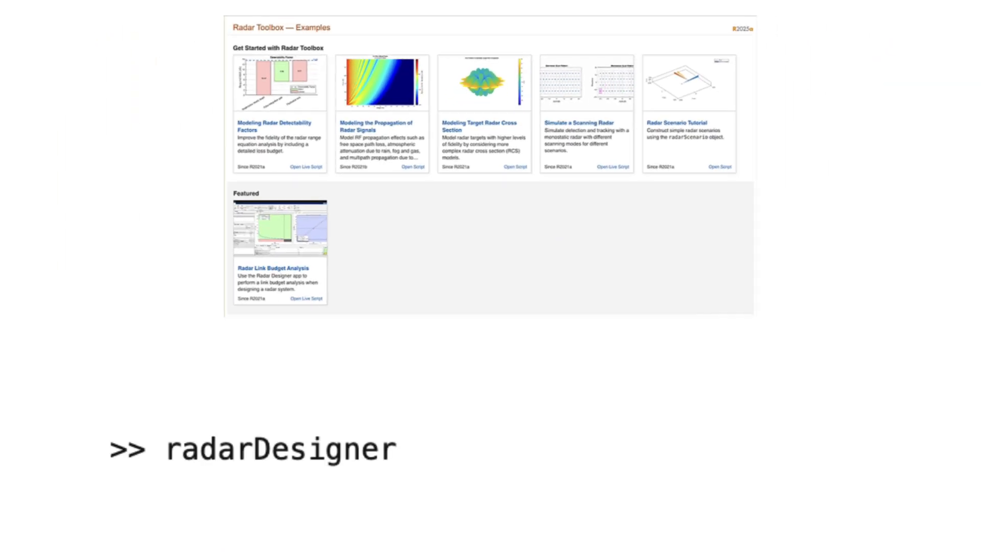